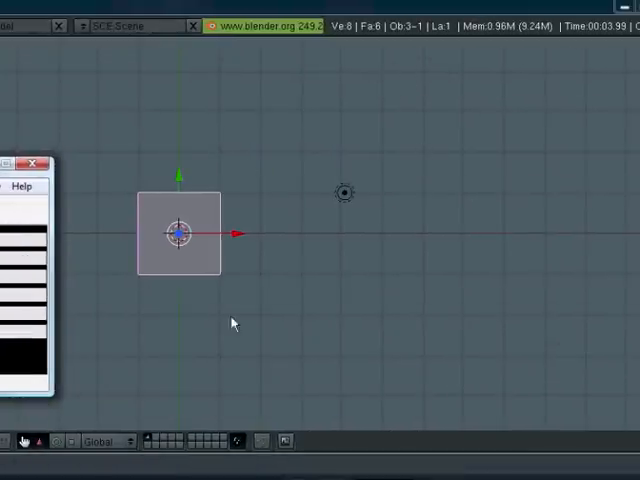
{"action": "mouse_move", "coordinate": [192, 204]}
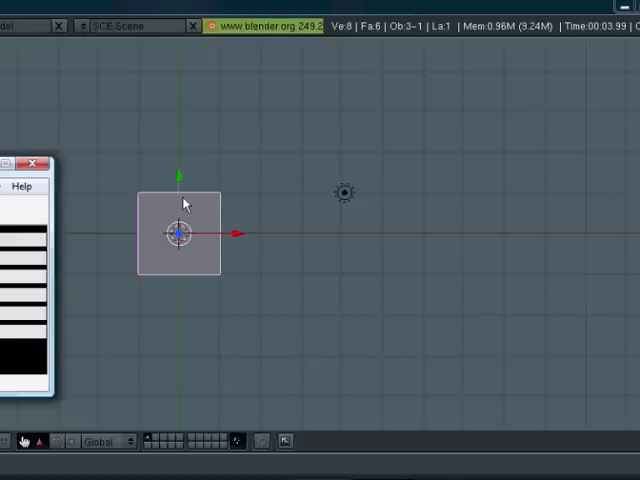
{"action": "mouse_move", "coordinate": [390, 196]}
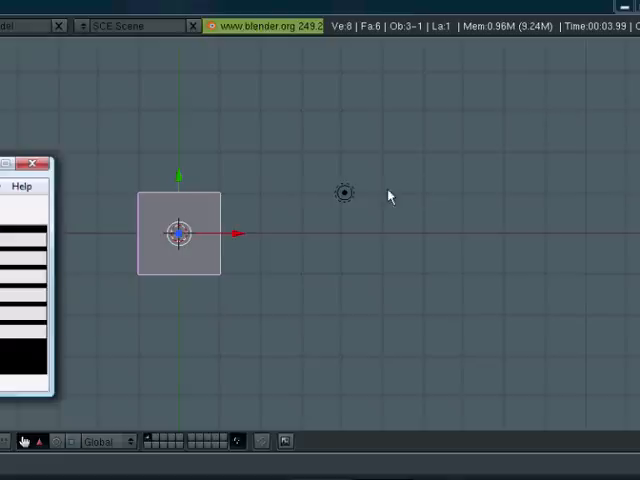
{"action": "mouse_move", "coordinate": [388, 196]}
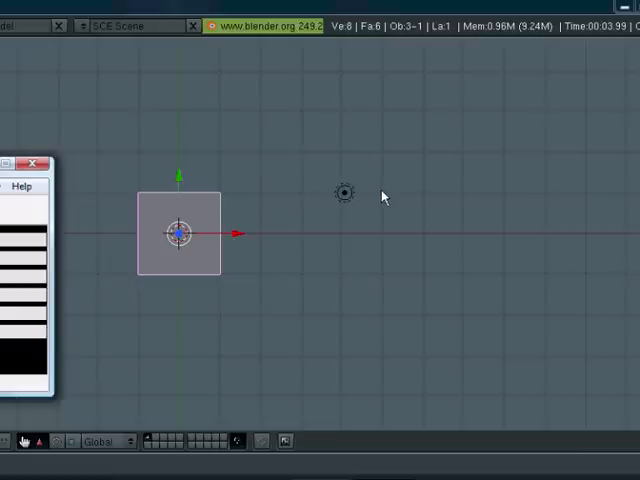
{"action": "mouse_move", "coordinate": [380, 196]}
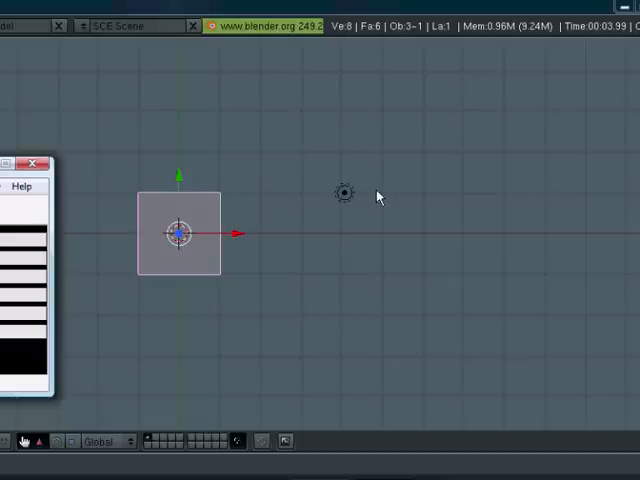
{"action": "mouse_move", "coordinate": [376, 198]}
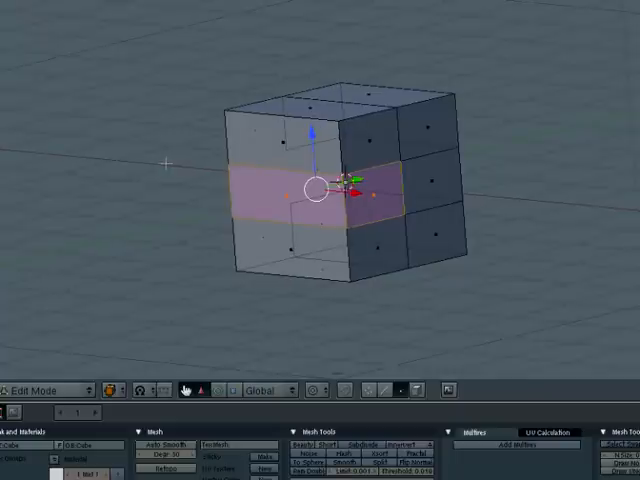
- Erase geometry from the cube's middle band to start the notch between the blocks
{"action": "key", "text": "x"}
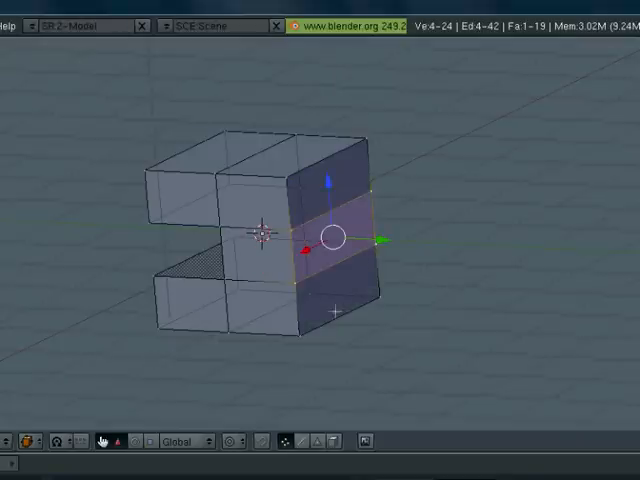
- Delete selected faces of the C-shaped block, leaving an open shell around the mouth gap
{"action": "key", "text": "x"}
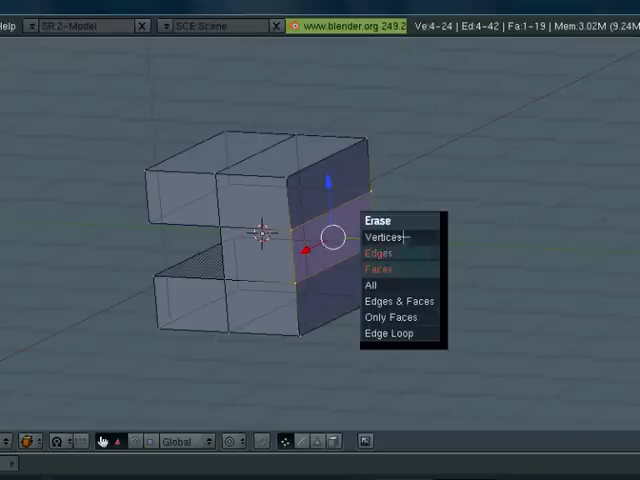
{"action": "left_click", "coordinate": [378, 268]}
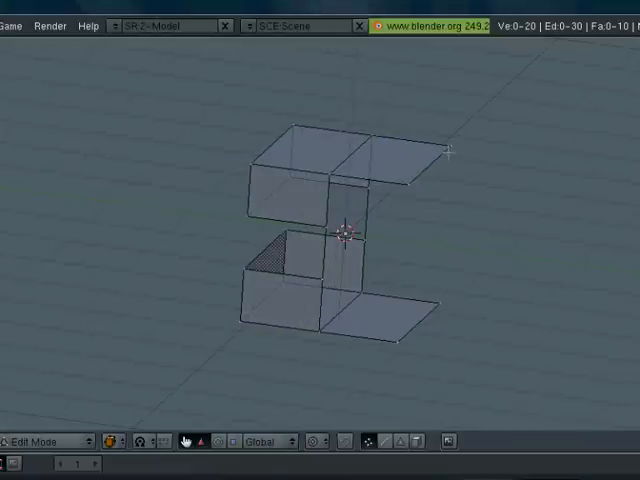
{"action": "left_click", "coordinate": [444, 150]}
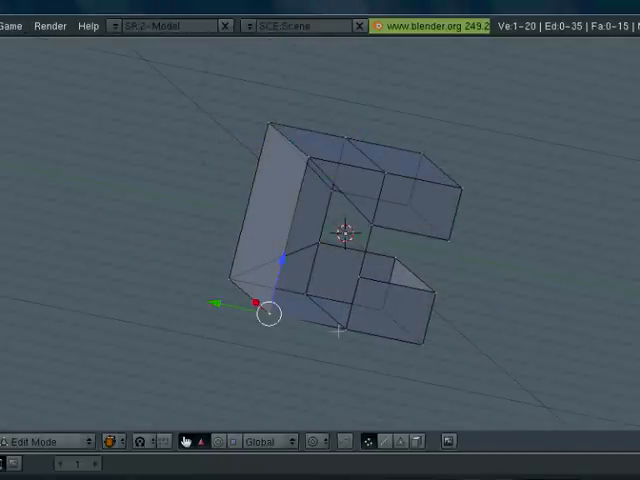
{"action": "left_click", "coordinate": [320, 300]}
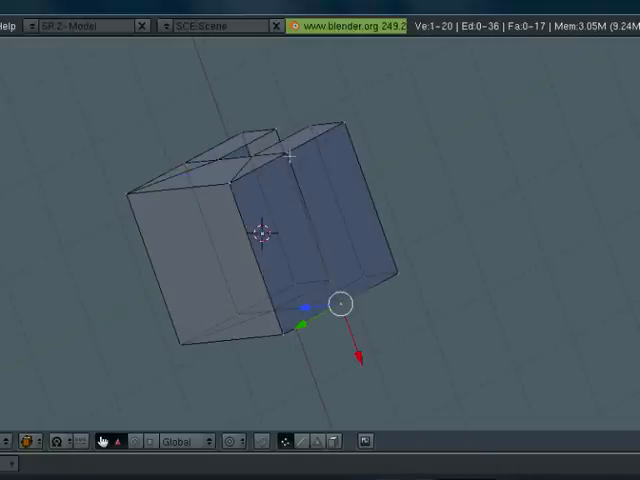
{"action": "key", "text": "x"}
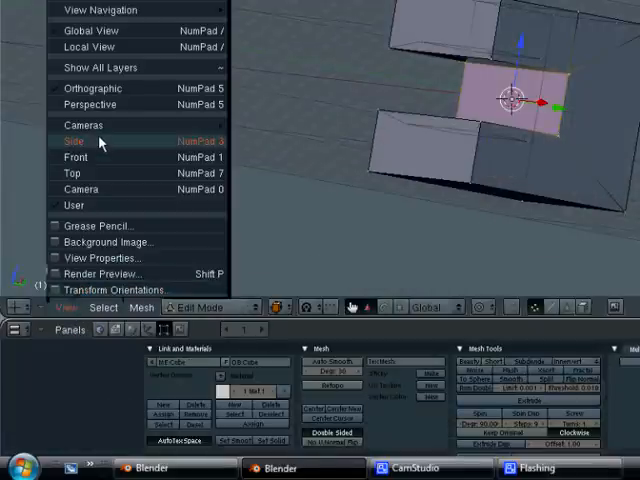
- Switch the 3D view to Side so the body's top face is seen edge-on
{"action": "left_click", "coordinate": [72, 140]}
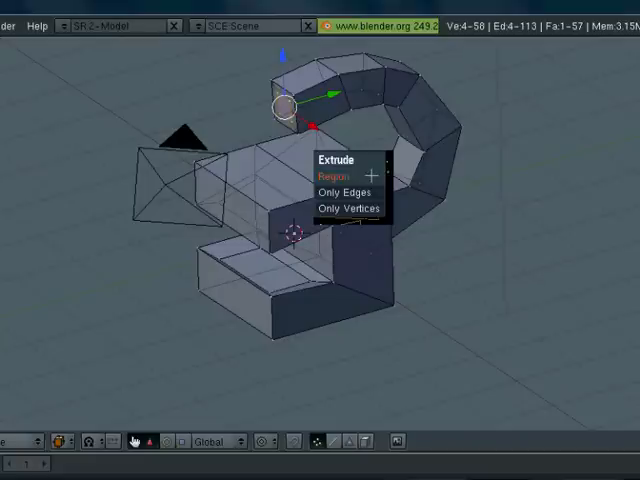
- Extrude the stalk's end faces as a Region once more to continue the curl
{"action": "left_click", "coordinate": [326, 176]}
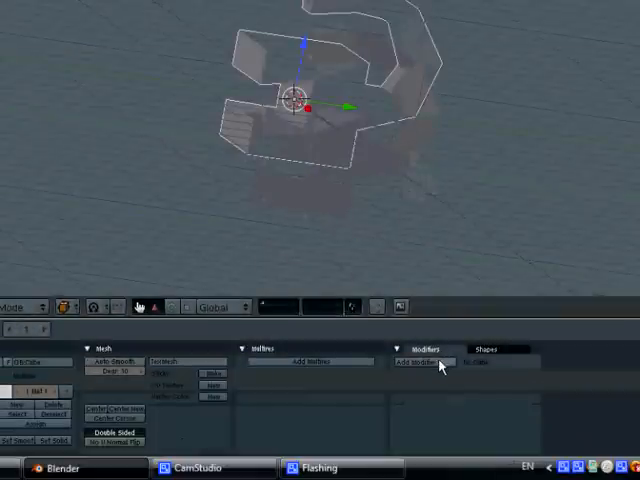
- Add a Subsurf modifier to the character mesh from the Add Modifier list
{"action": "left_click", "coordinate": [418, 362]}
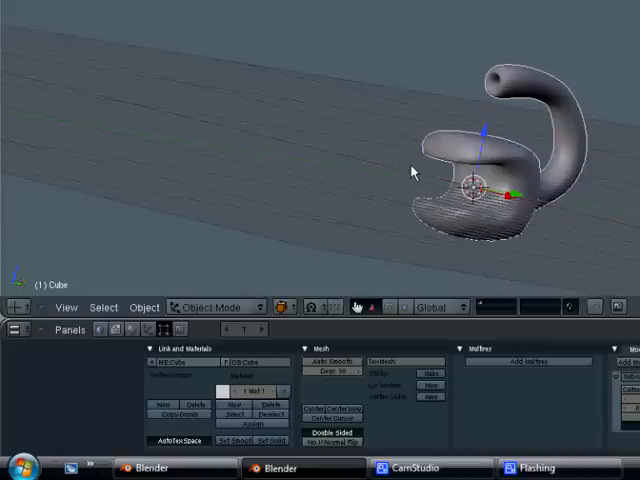
{"action": "mouse_move", "coordinate": [428, 158]}
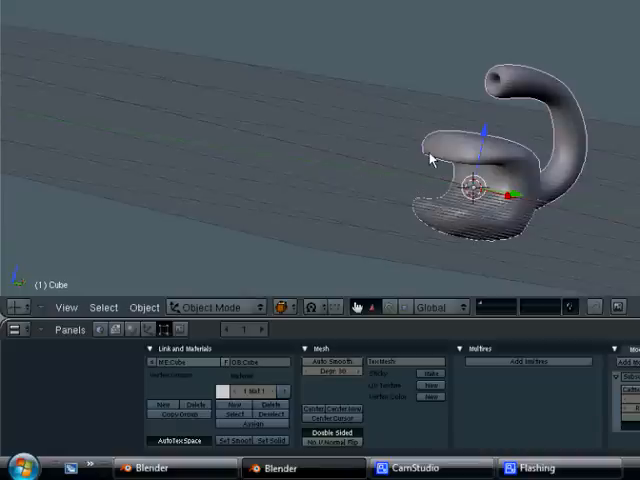
{"action": "mouse_move", "coordinate": [428, 160]}
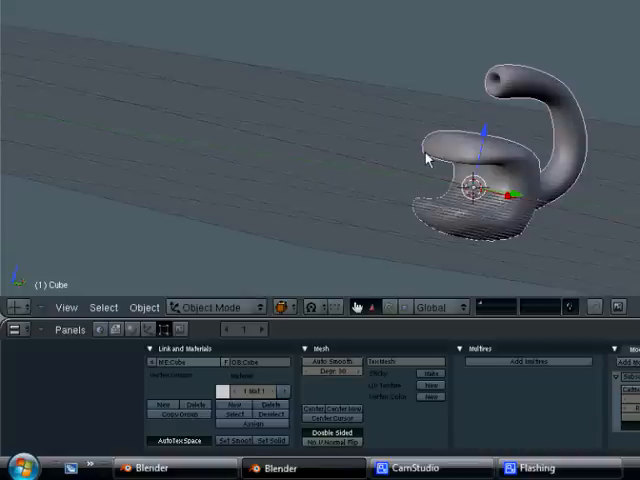